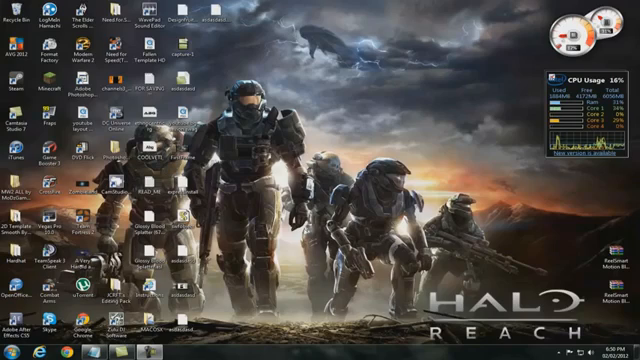
Step: Open the Downloads folder holding the ReelSmart Motion Blur 4 installer from the Start menu
{"action": "left_click", "coordinate": [8, 352]}
{"action": "type", "text": "dxdia"}
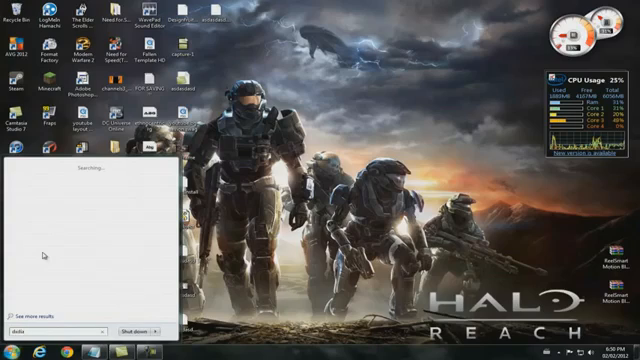
{"action": "left_click", "coordinate": [40, 324]}
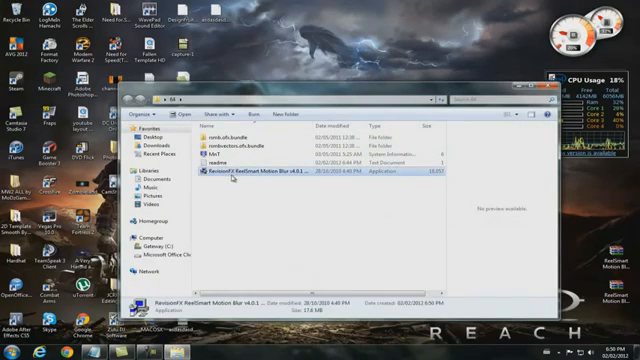
Step: Run the ReelSmart Motion Blur 4 installer as administrator to reach its licence agreement
{"action": "right_click", "coordinate": [236, 176]}
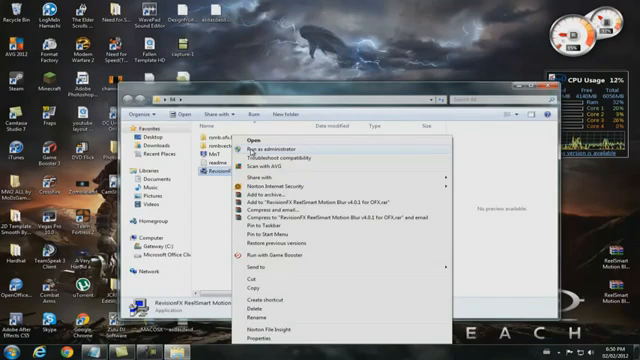
{"action": "left_click", "coordinate": [244, 140]}
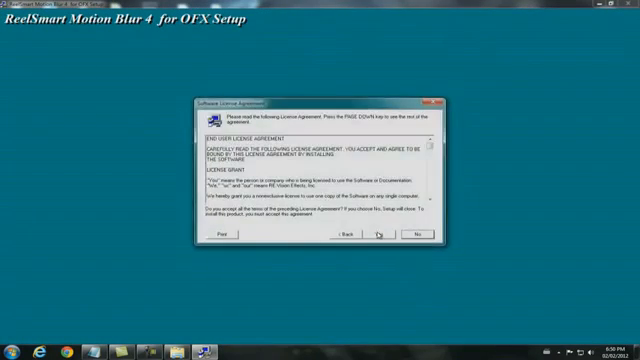
Step: Accept the licence and install the plugin into Vegas Pro's OFX Video Plug-Ins folder
{"action": "left_click", "coordinate": [376, 236]}
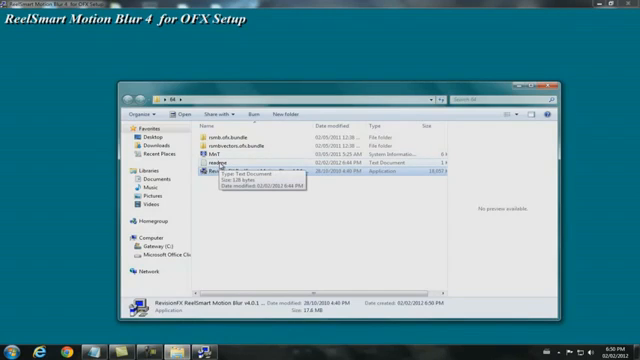
{"action": "double_click", "coordinate": [216, 164]}
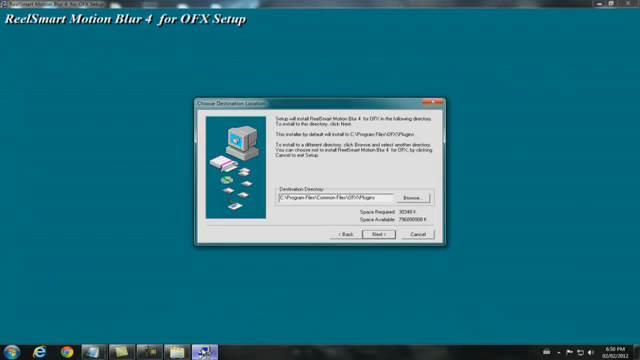
{"action": "triple_click", "coordinate": [330, 198]}
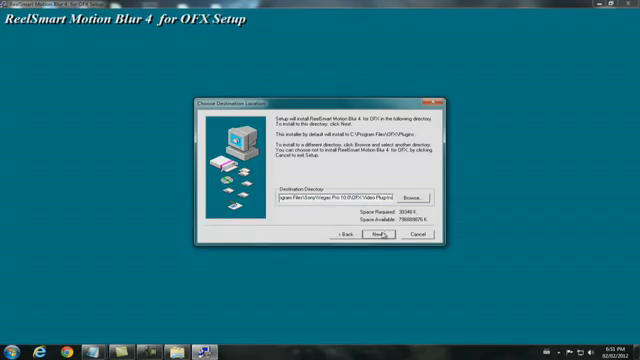
{"action": "left_click", "coordinate": [376, 234]}
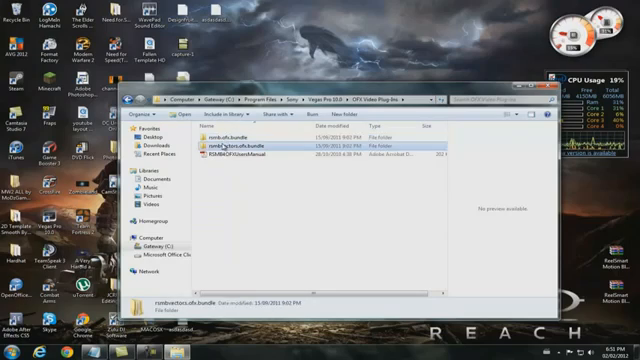
Step: Check the installed plugin bundle folder, then start Vegas Pro and show its Video FX list
{"action": "left_click", "coordinate": [230, 132]}
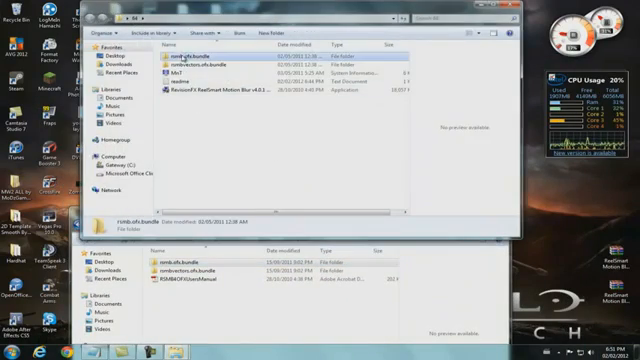
{"action": "left_click", "coordinate": [180, 56]}
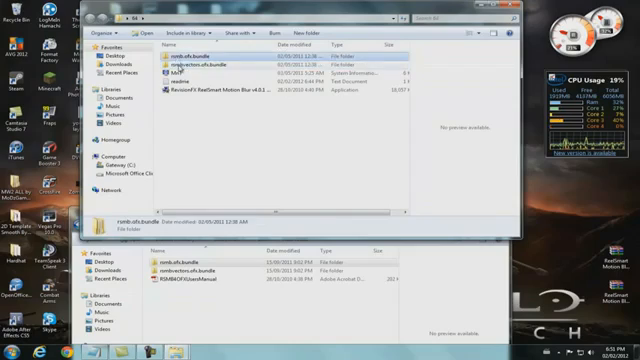
{"action": "left_click", "coordinate": [210, 58]}
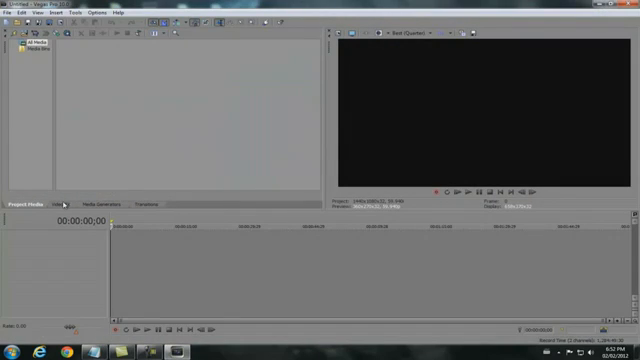
{"action": "left_click", "coordinate": [60, 204]}
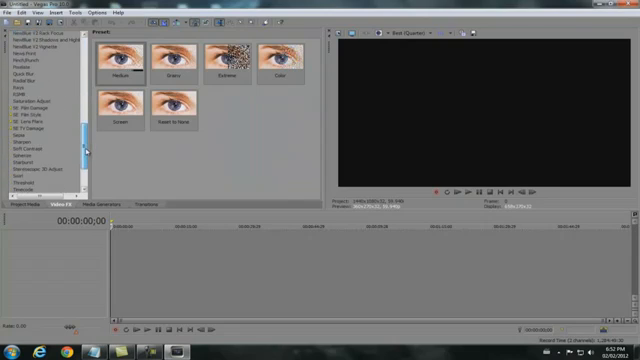